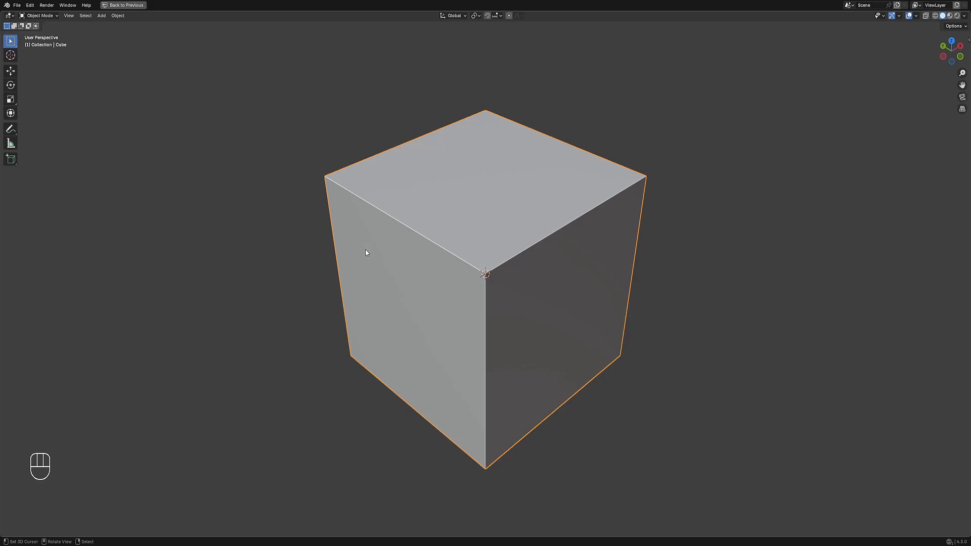
mouse_move(248, 360)
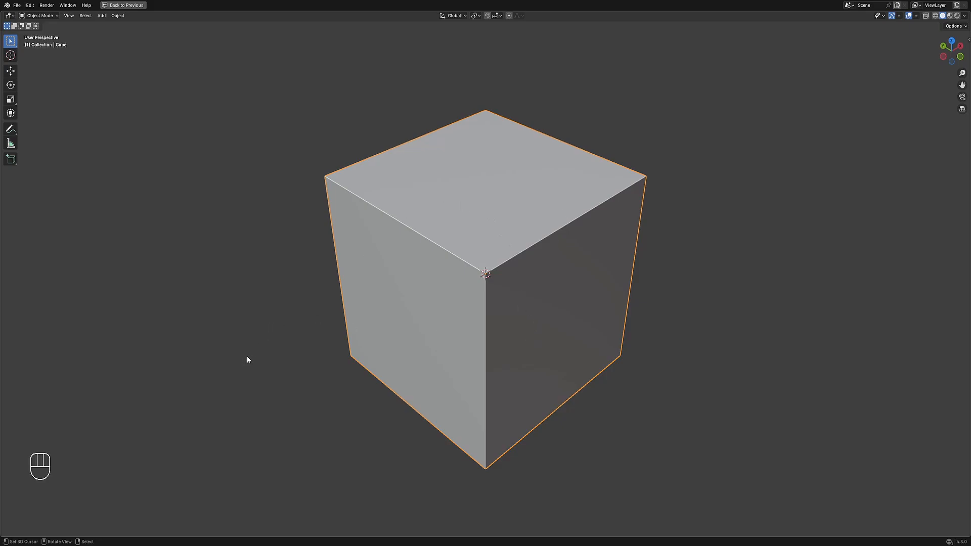
Bring up the Random Flow pie menu (Shift+Q), dismiss Random Loop Extrude, and run Random Panels on the cube
scroll("down", 3)
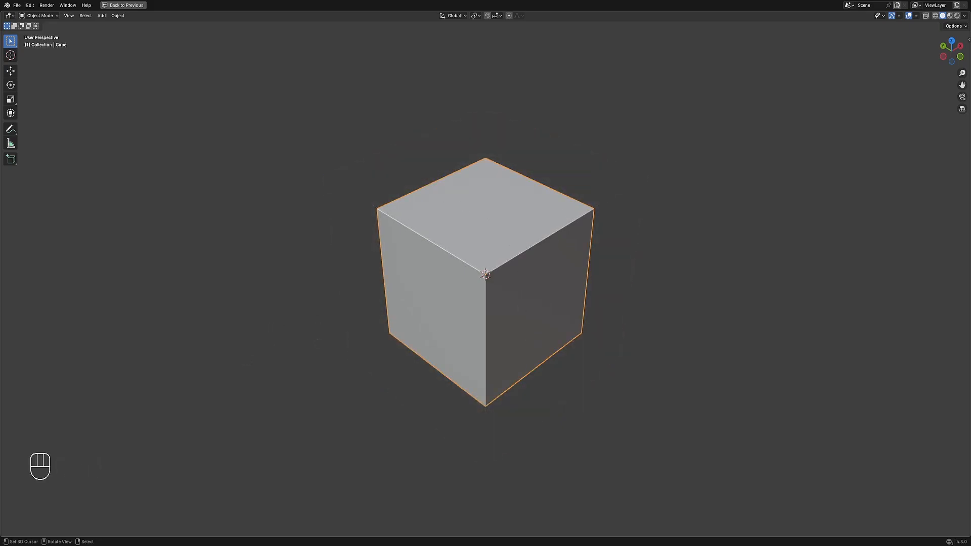
key("shift+q")
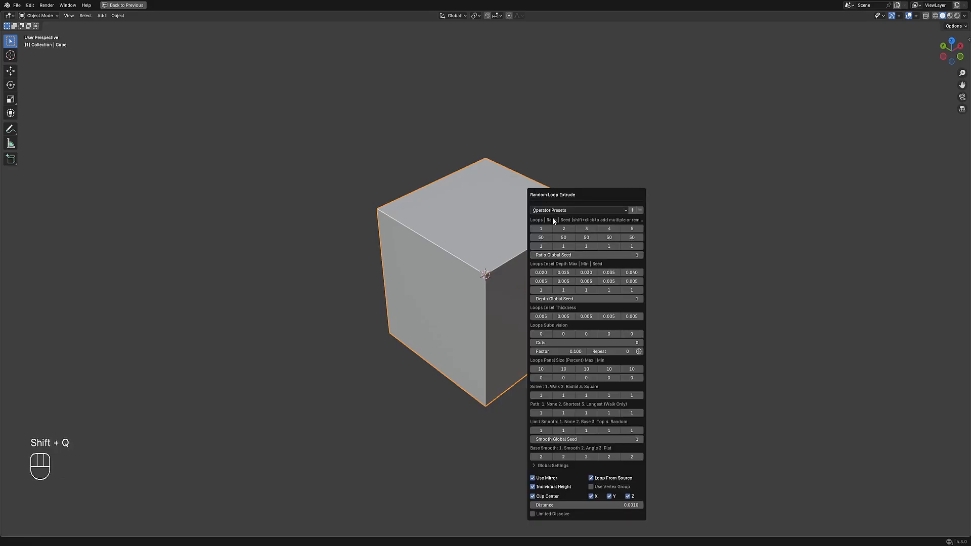
left_click(577, 210)
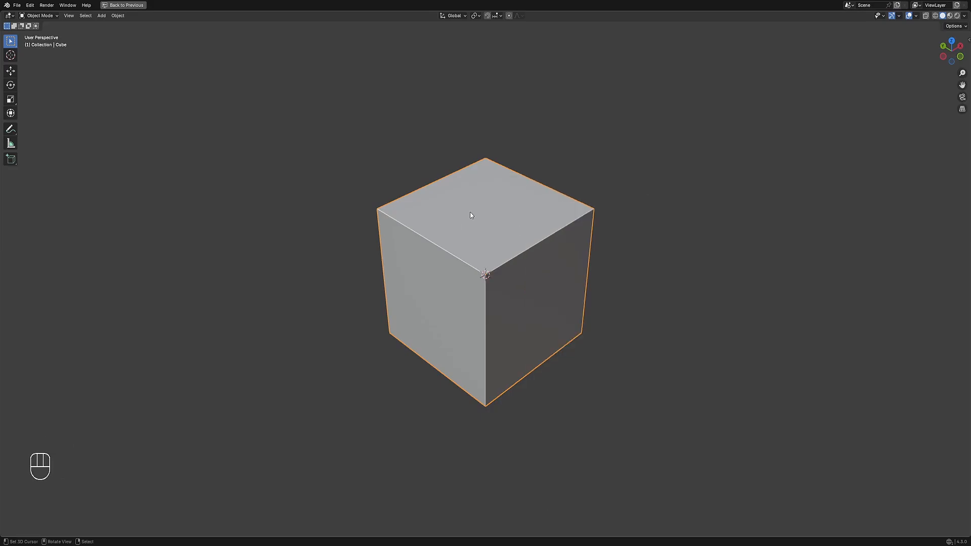
key("shift+q")
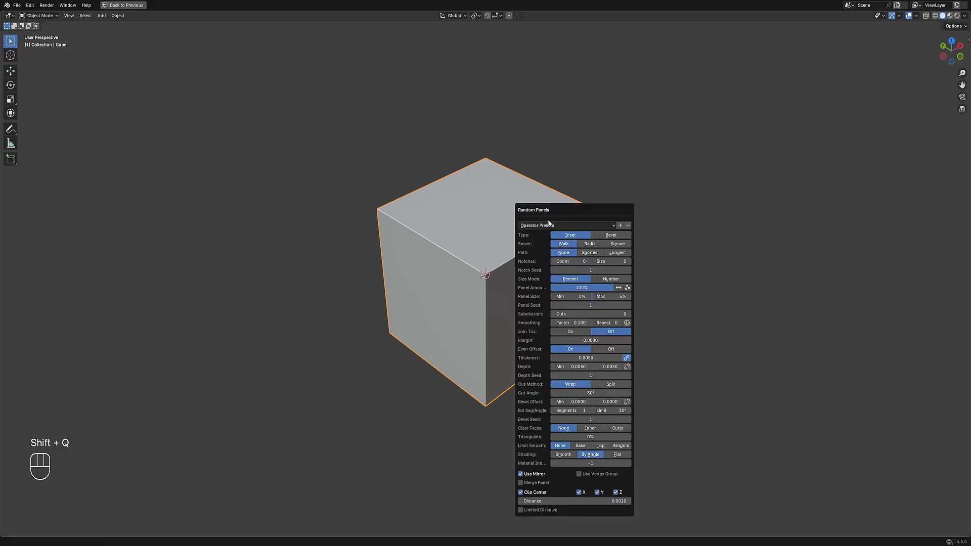
left_click(566, 224)
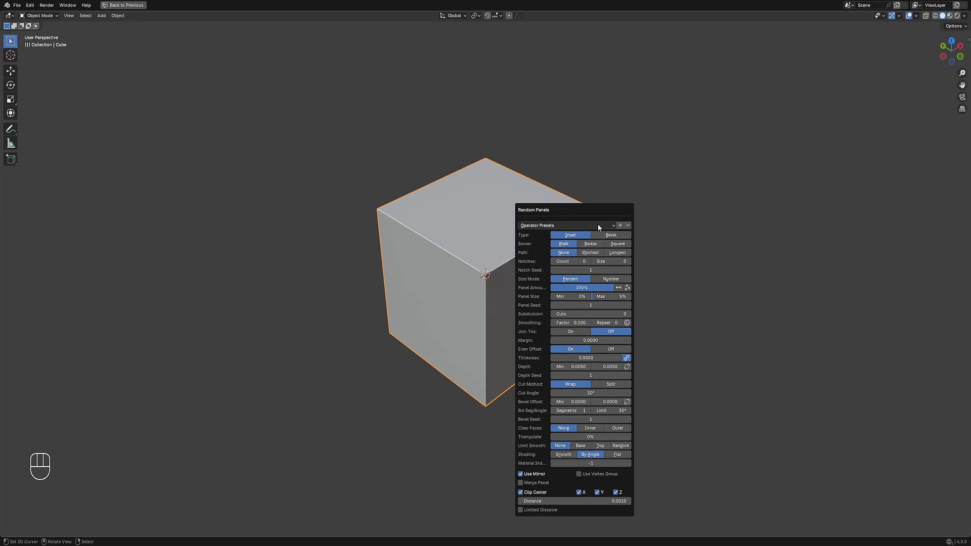
Run Random Panels and set Solver Square, Size Mode Number, Panel Amount 50%, Panel Seed 10
key("shift+q")
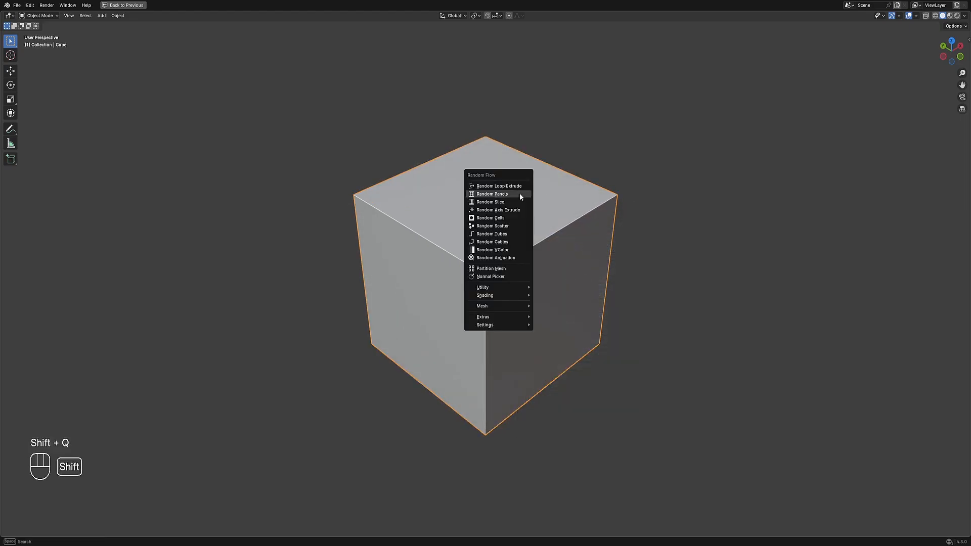
left_click(492, 194)
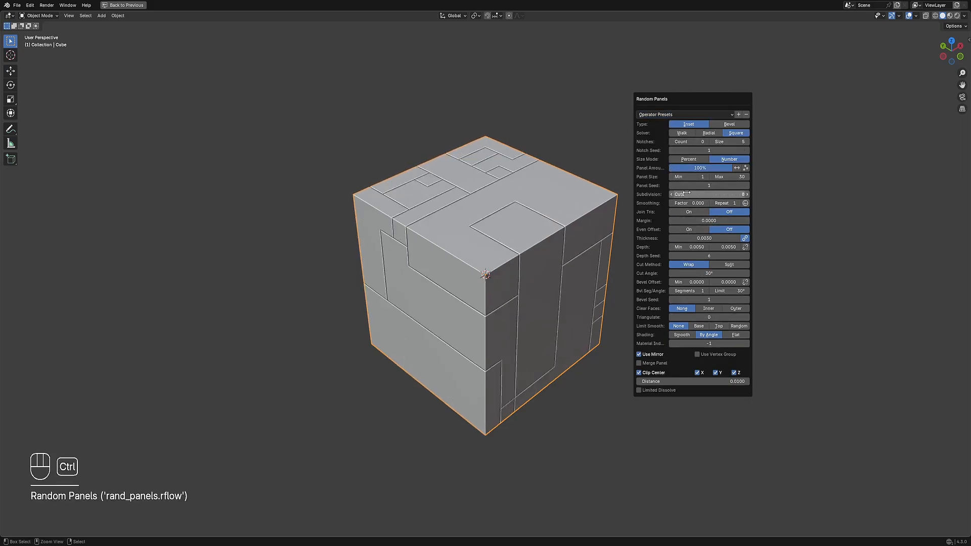
left_click(745, 194)
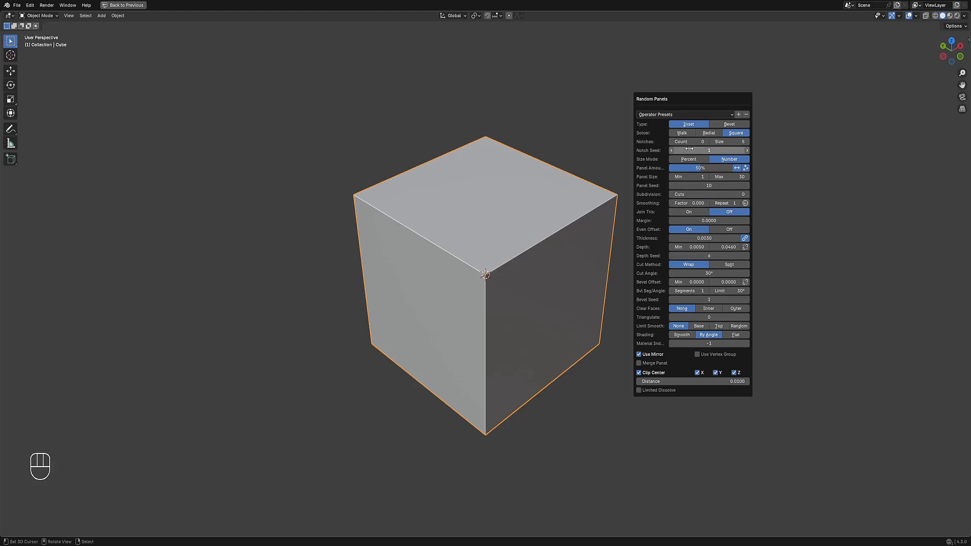
Start a new operator preset and name it 'panel amount 50 perc'
left_click(738, 114)
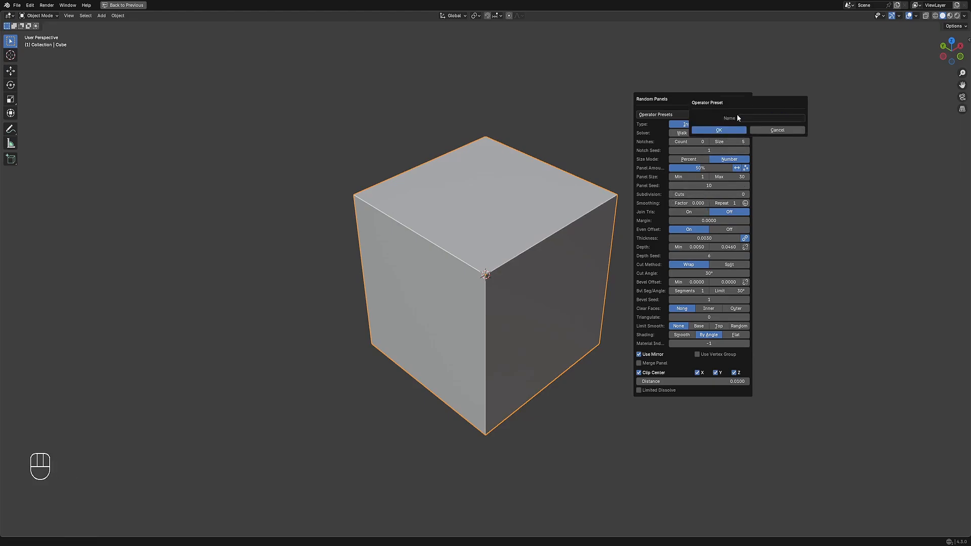
left_click(773, 117)
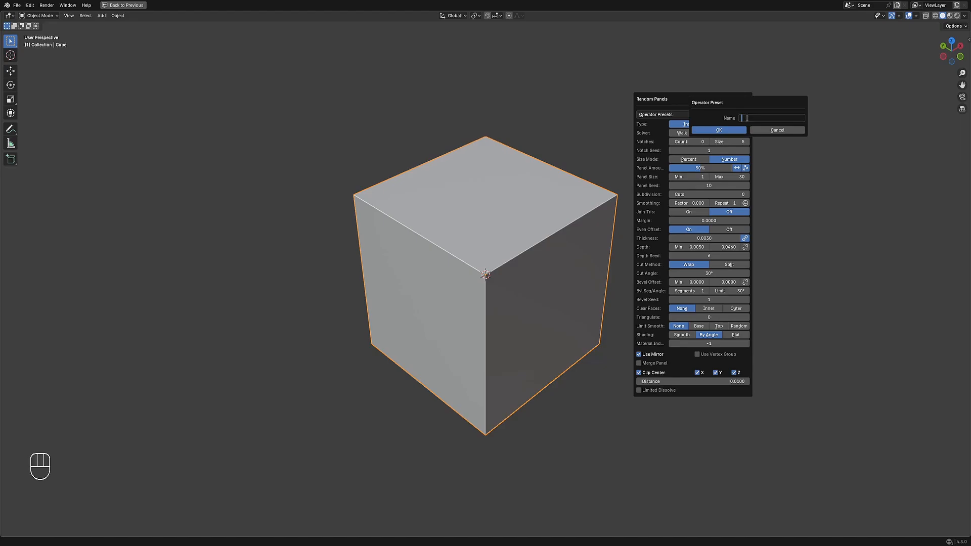
type("panel")
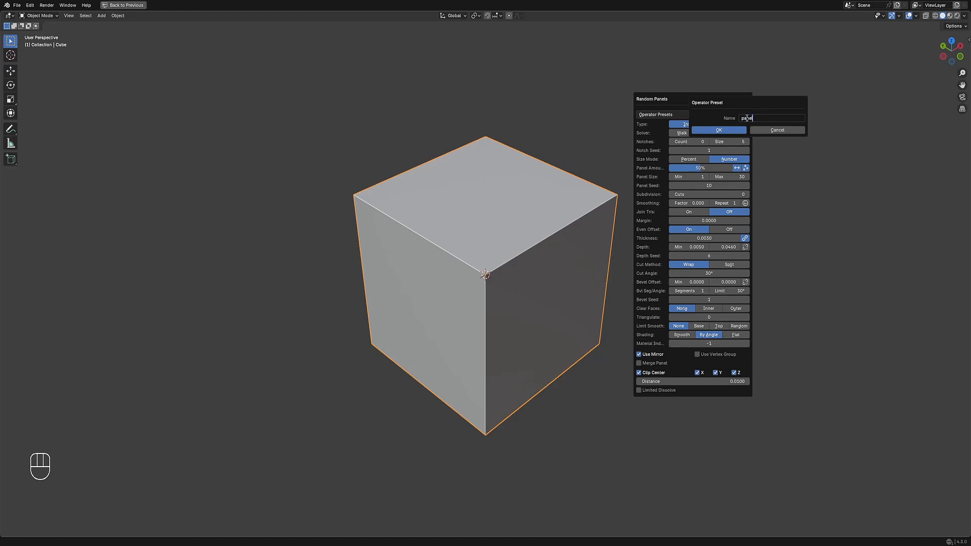
type("amount 50")
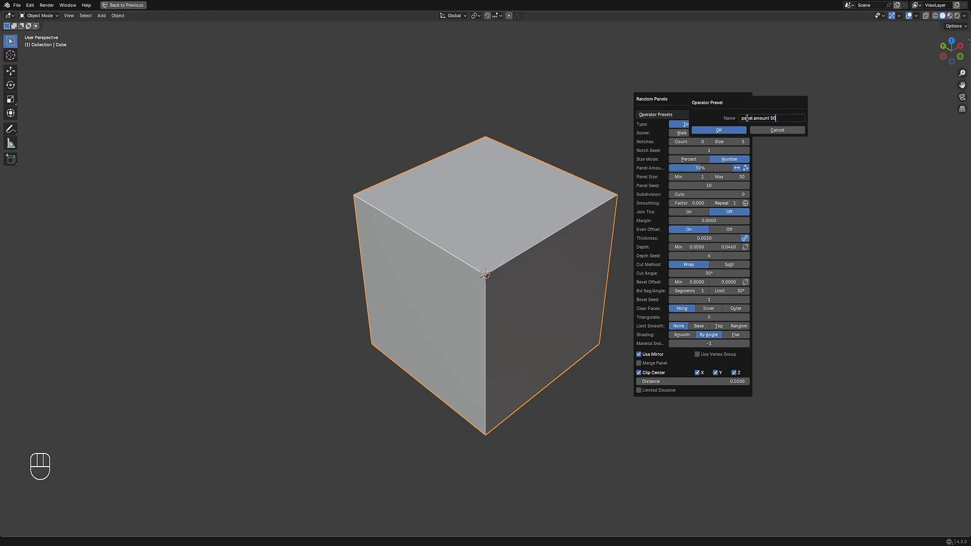
type("perc")
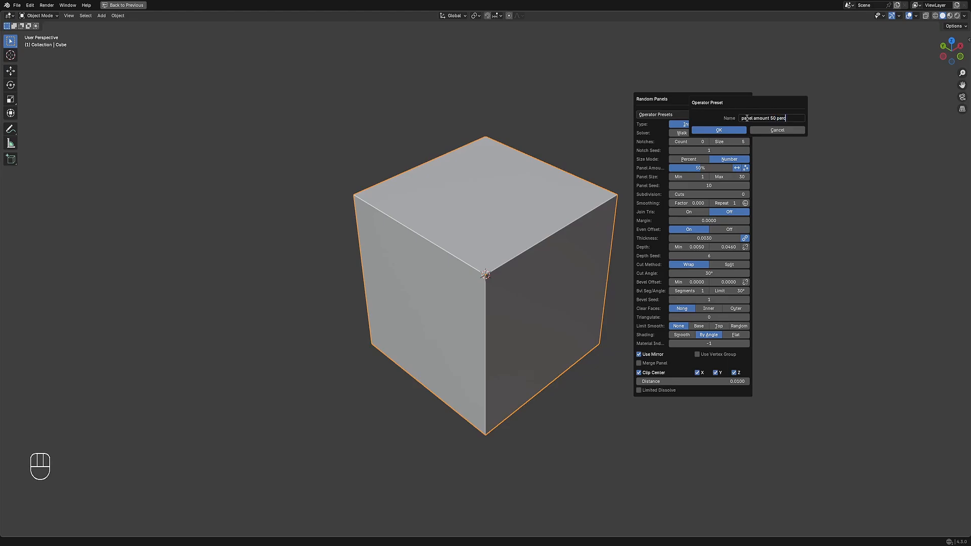
Confirm the new preset and load 'panel amount 50 perc' from the Operator Presets list
left_click(732, 115)
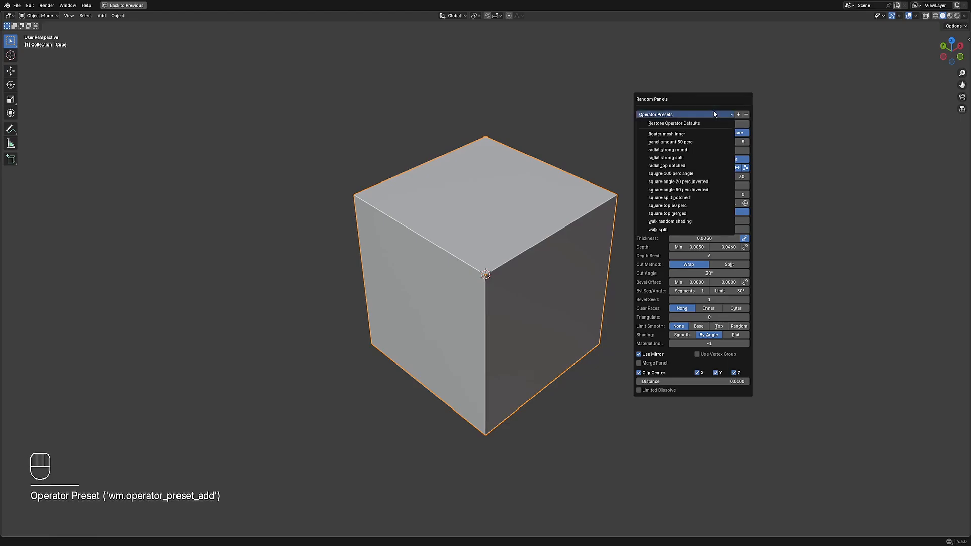
mouse_move(686, 181)
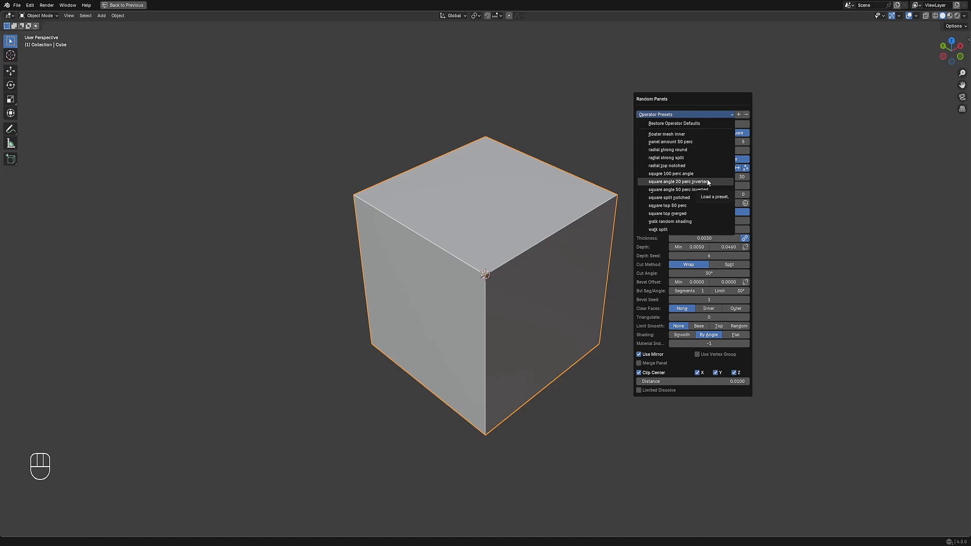
mouse_move(670, 141)
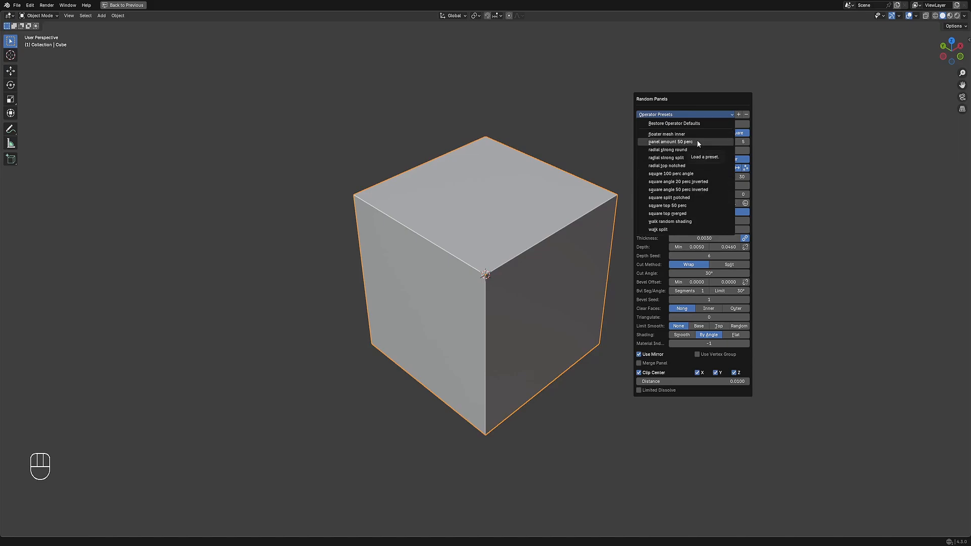
left_click(548, 244)
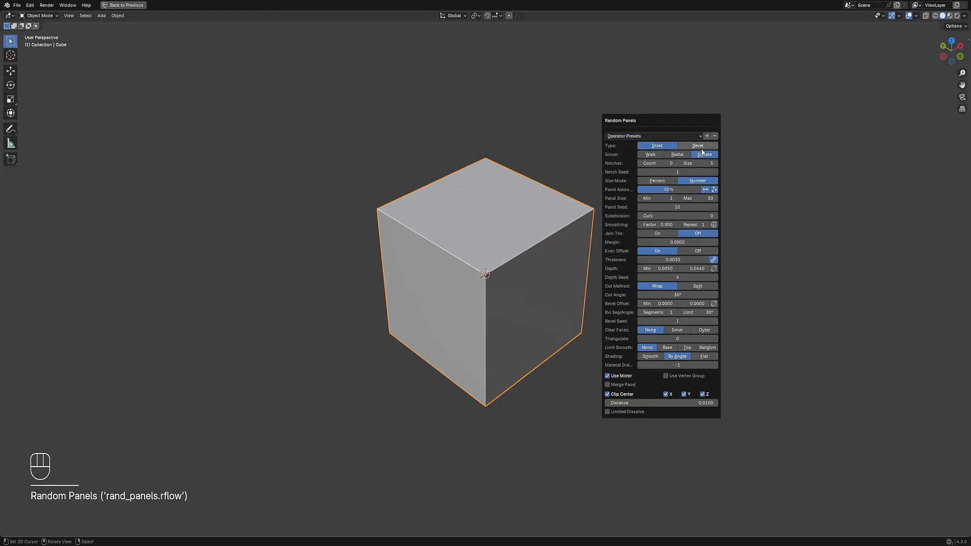
Delete the 'panel amount 50 perc' preset so it disappears from the presets list
left_click(654, 136)
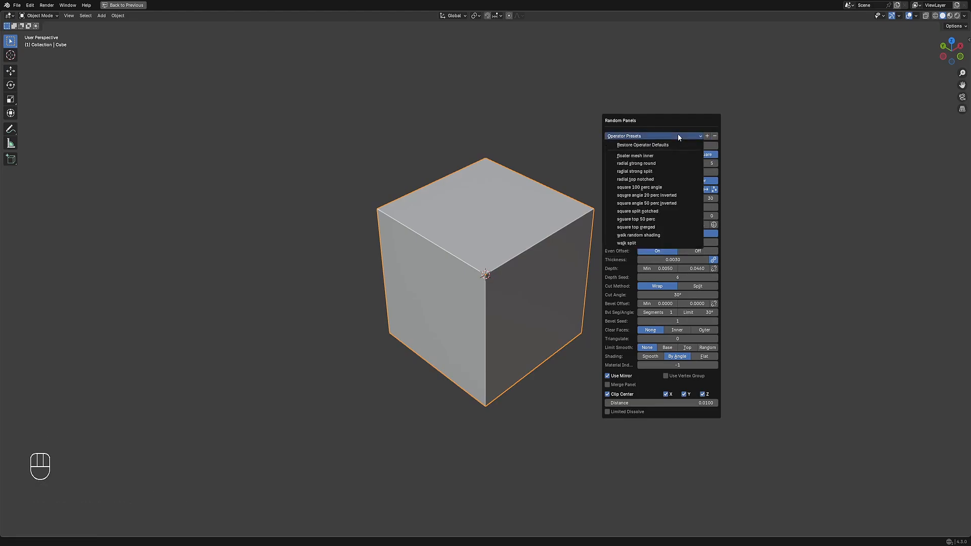
mouse_move(638, 187)
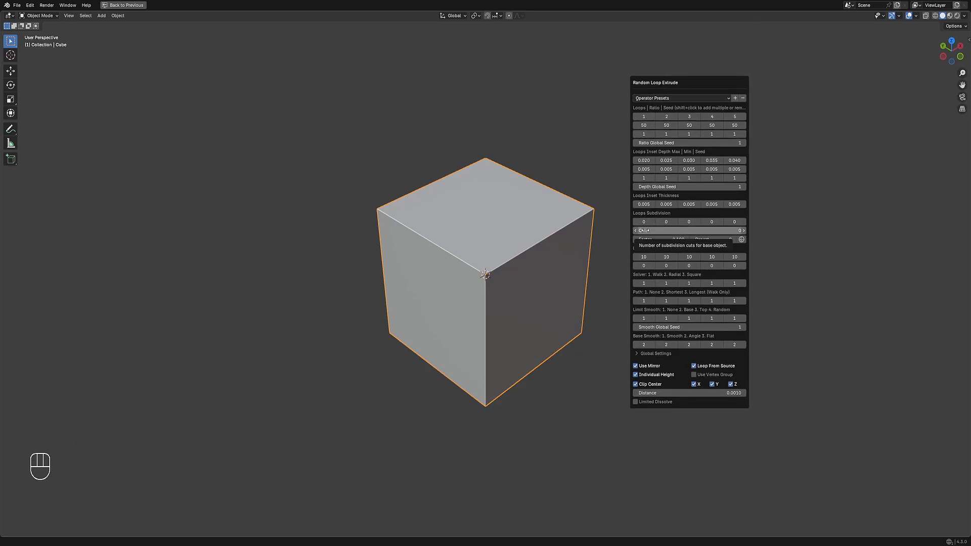
Rerun Random Panels via Shift+Q, then close its redo panel leaving the plain cube
key("Shift+Q")
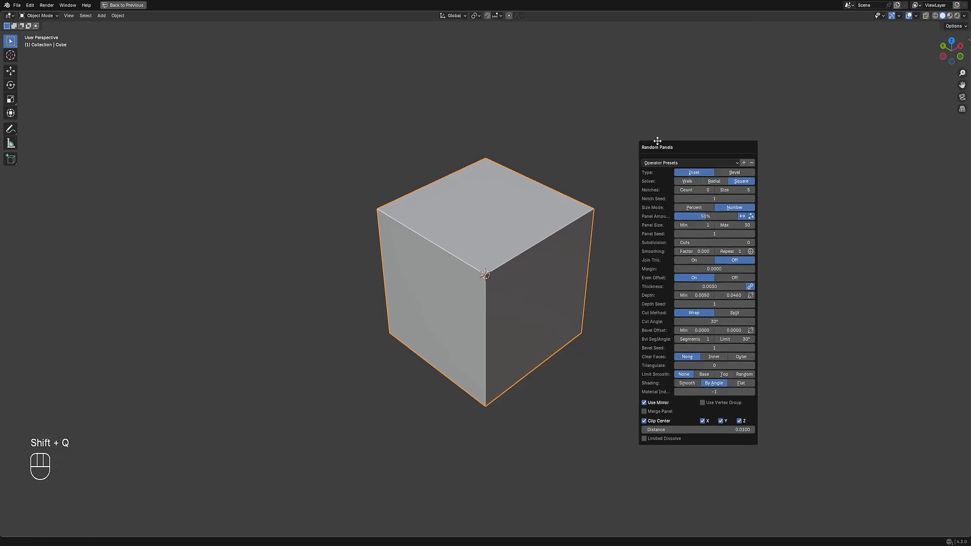
key("shift+q")
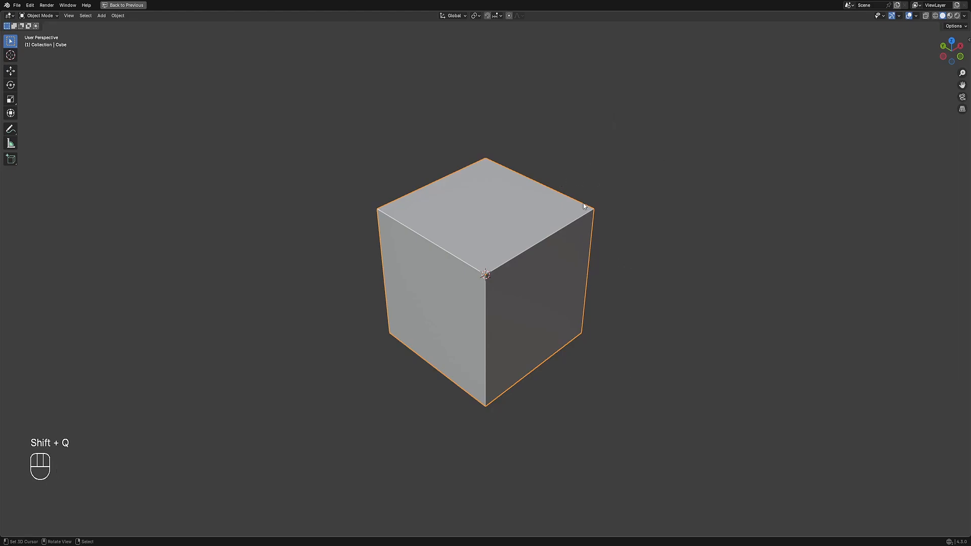
key("shift+q")
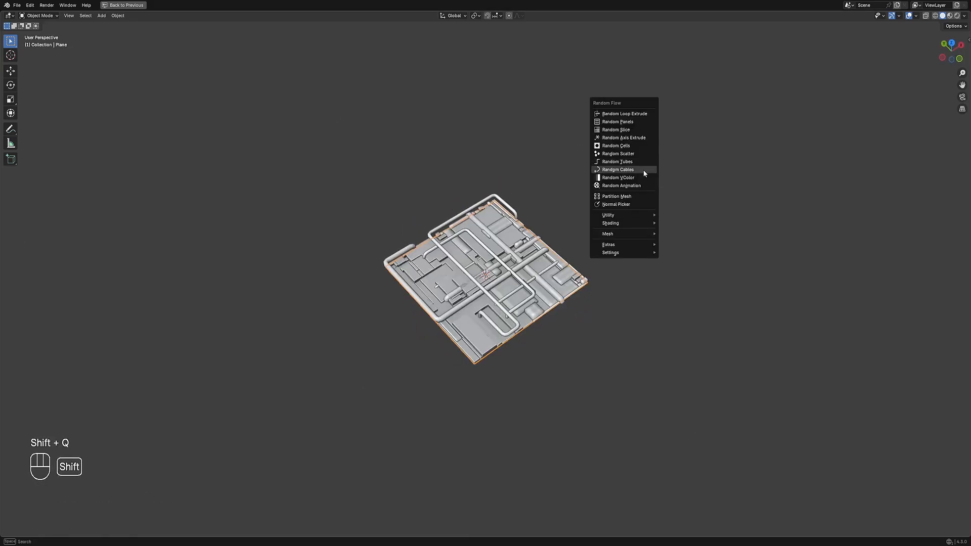
Add Random Cables across the greebled plane and hide viewport overlays (Shift+Alt+Z) to preview
left_click(617, 170)
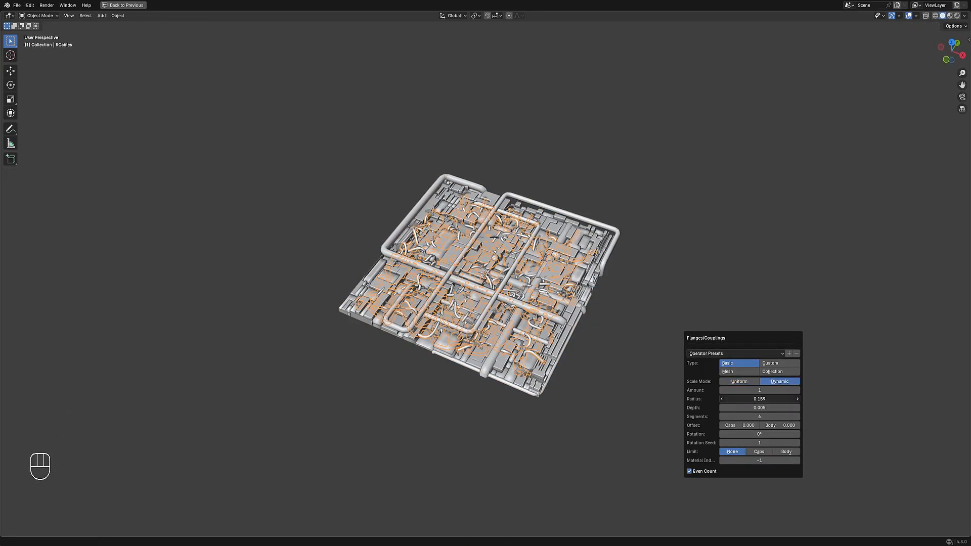
key("shift+alt+z")
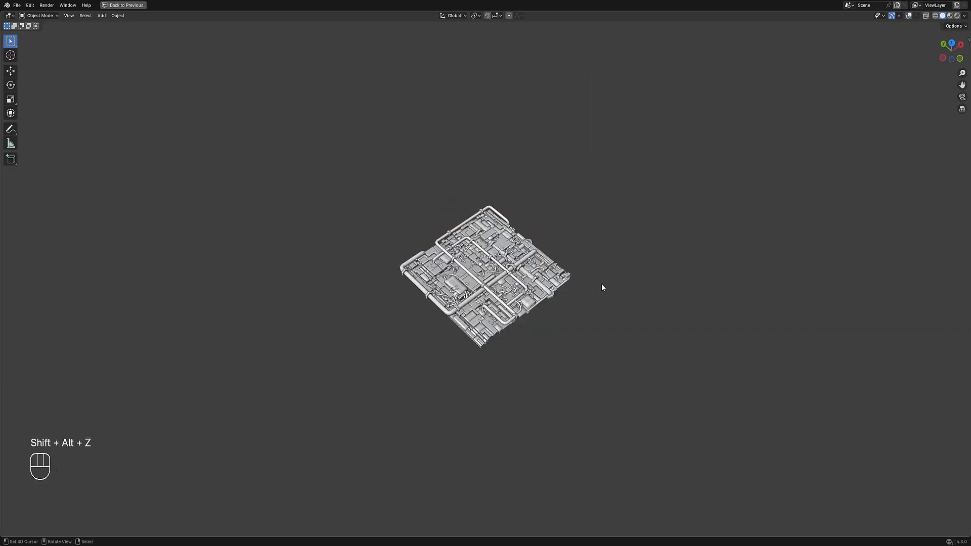